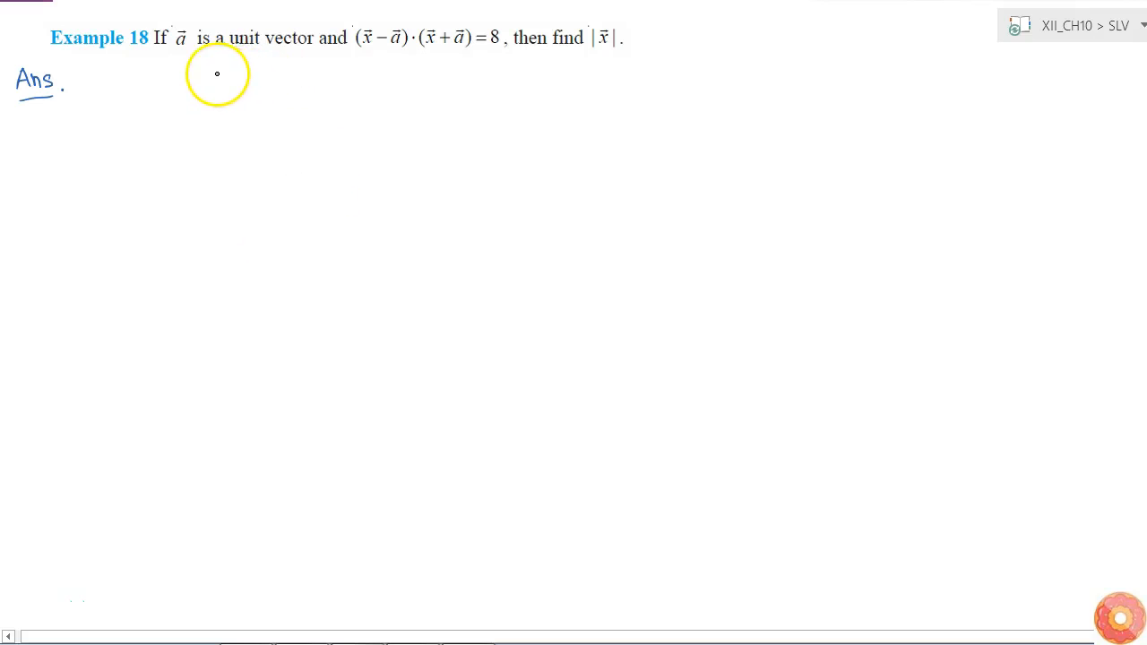
{"action": "mouse_move", "coordinate": [285, 43]}
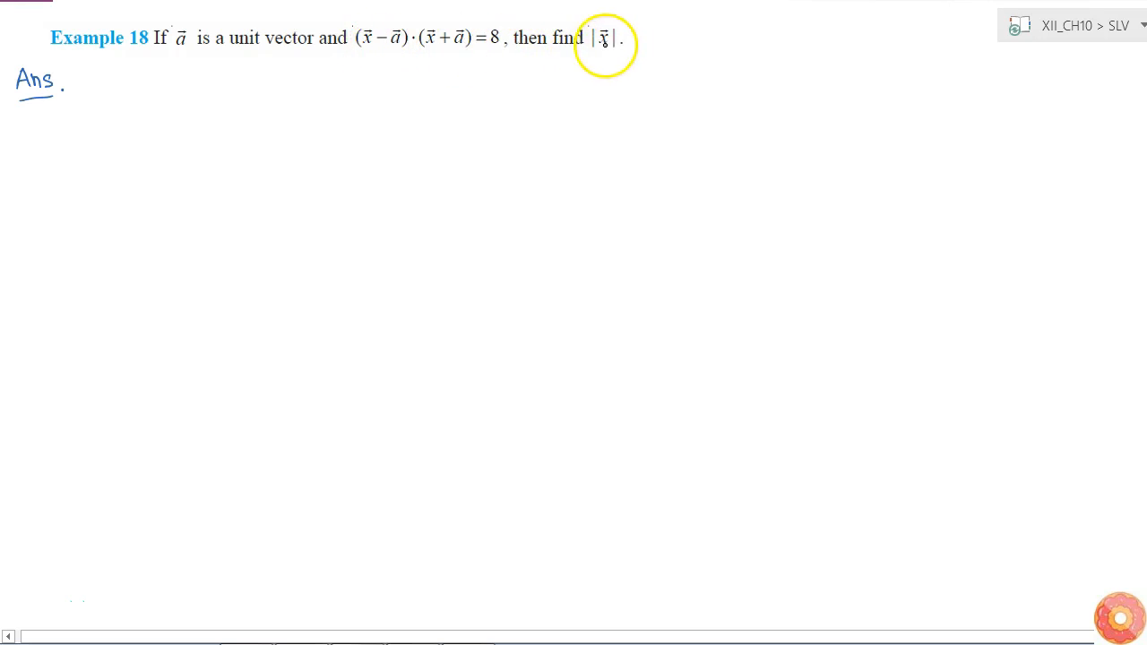
{"action": "mouse_move", "coordinate": [512, 61]}
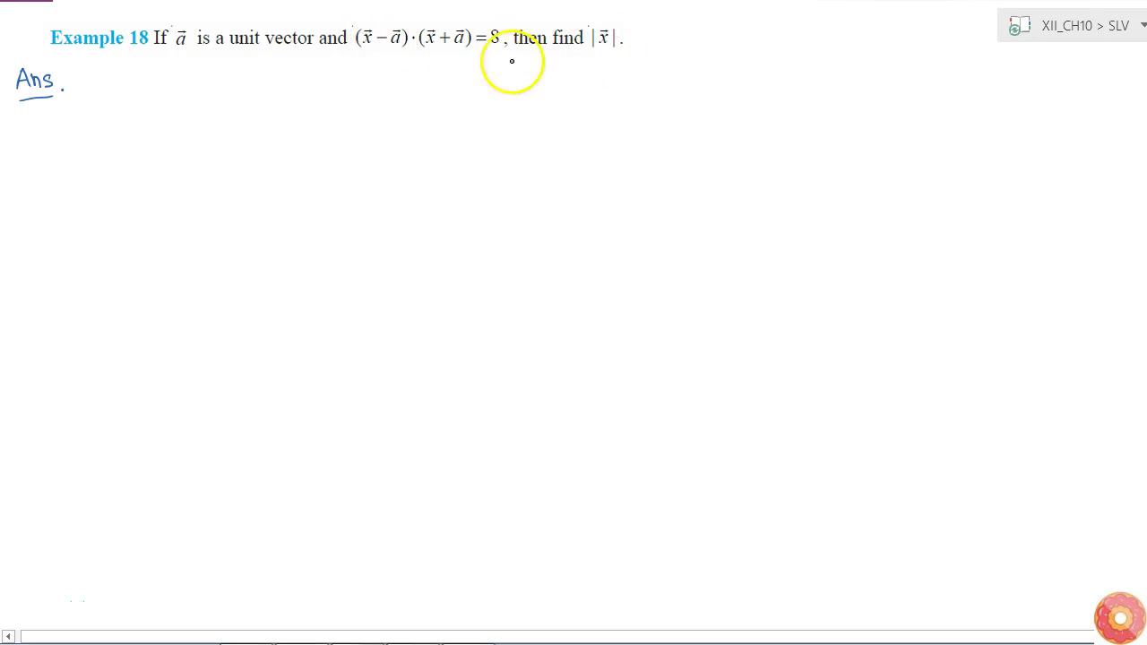
{"action": "mouse_move", "coordinate": [387, 57]}
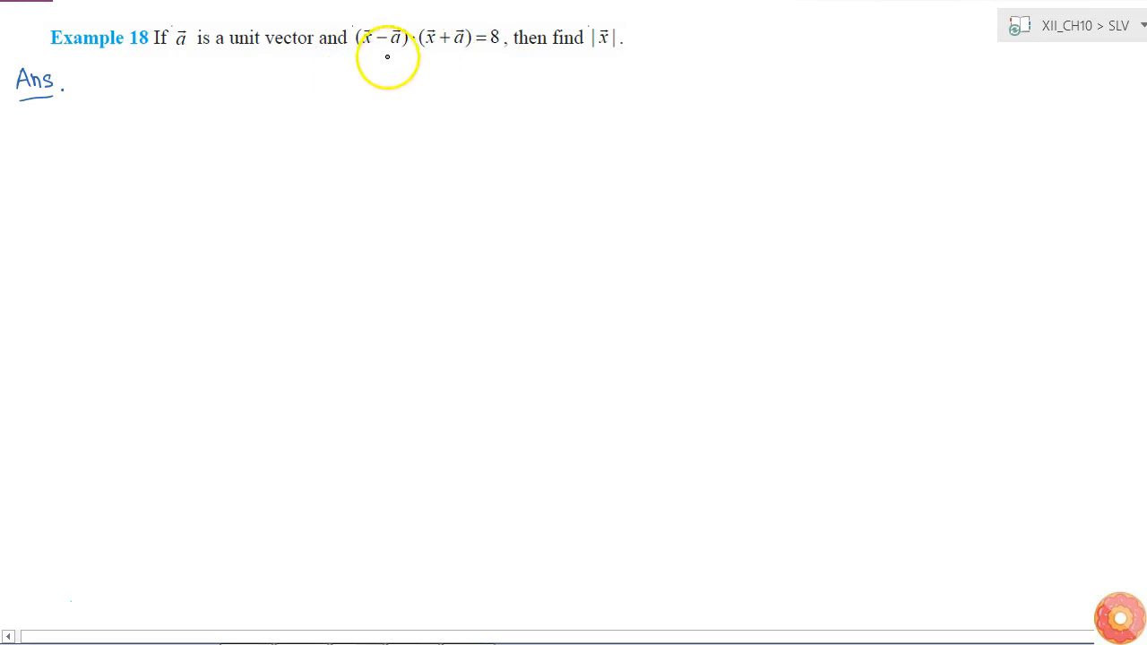
{"action": "mouse_move", "coordinate": [417, 45]}
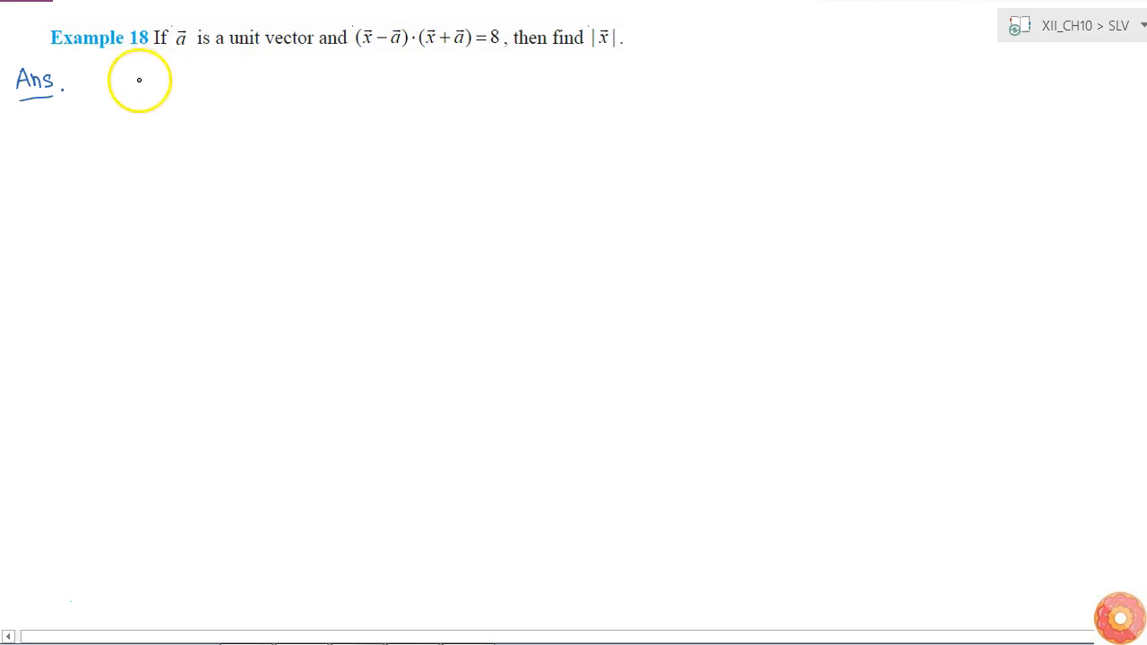
{"action": "mouse_move", "coordinate": [412, 43]}
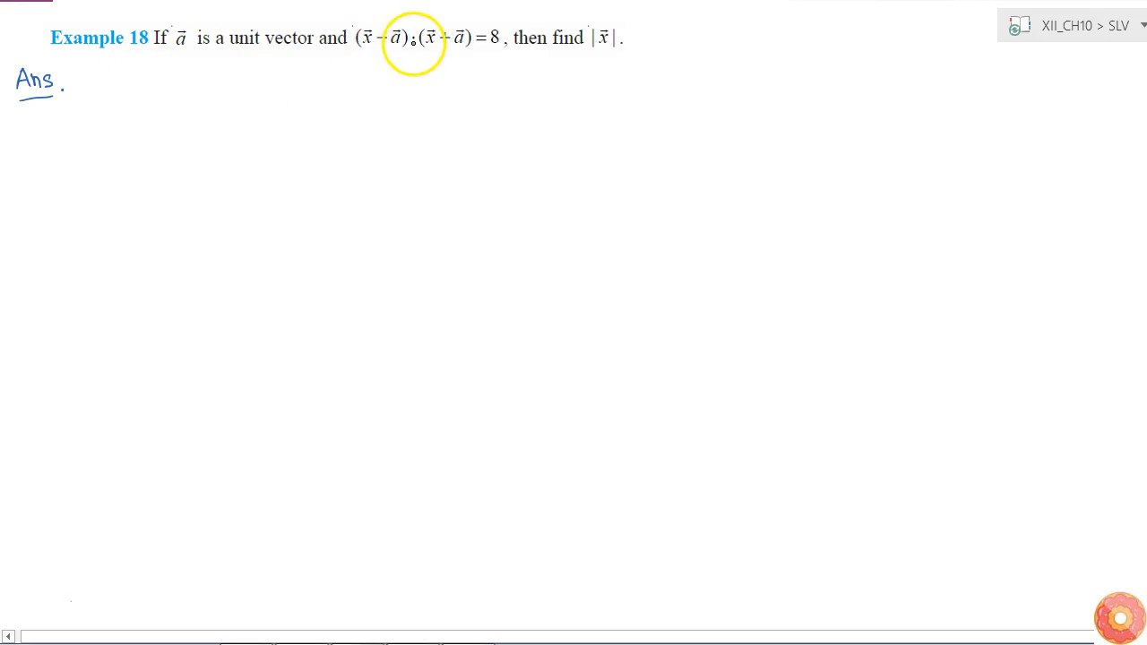
{"action": "mouse_move", "coordinate": [355, 61]}
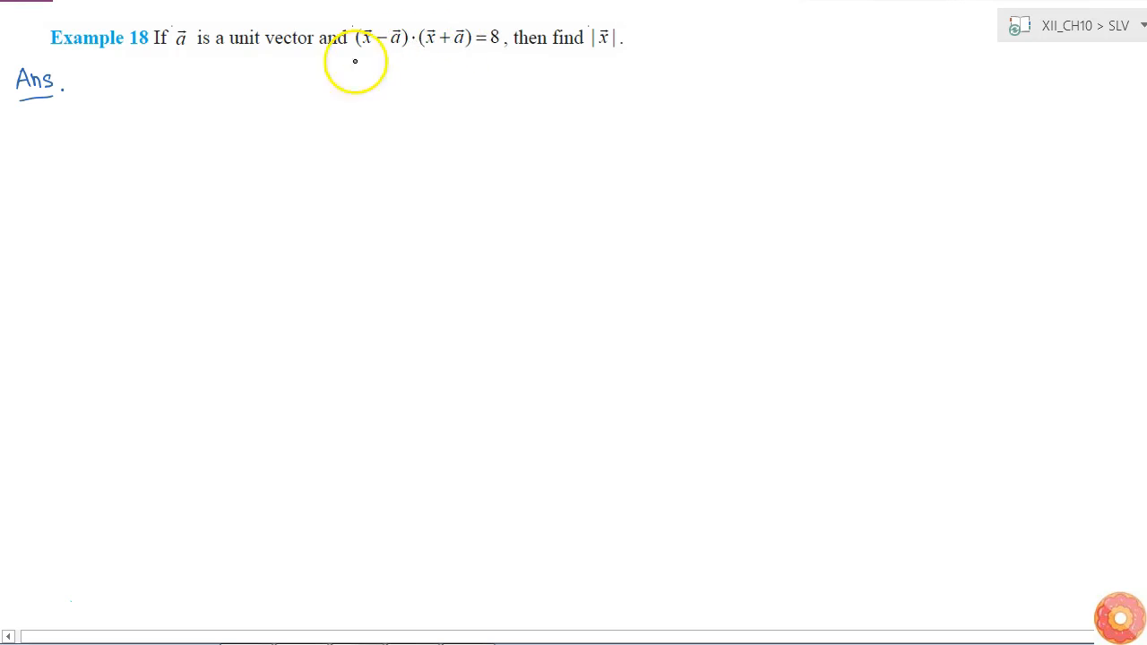
{"action": "mouse_move", "coordinate": [144, 84]}
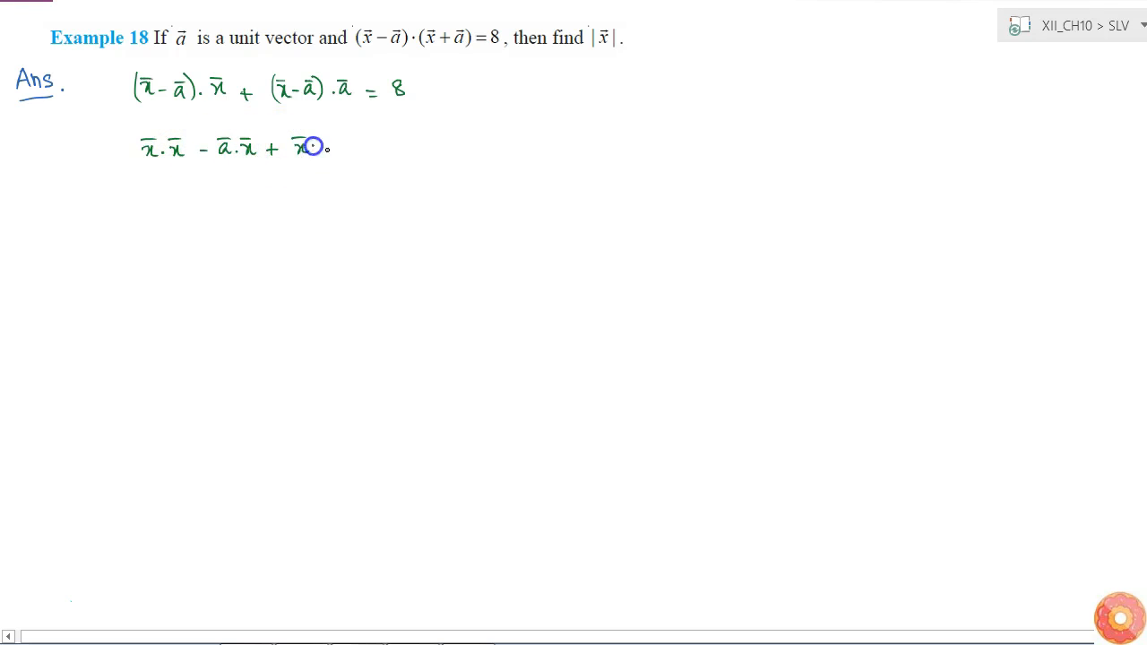
{"action": "mouse_move", "coordinate": [377, 151]}
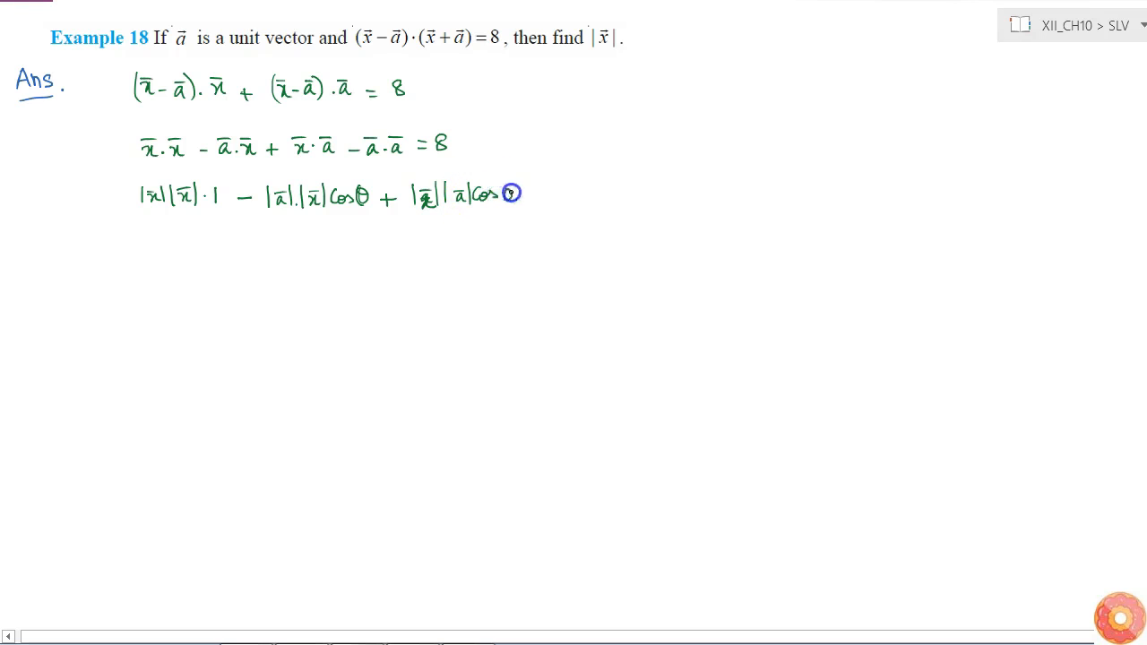
{"action": "mouse_move", "coordinate": [551, 193]}
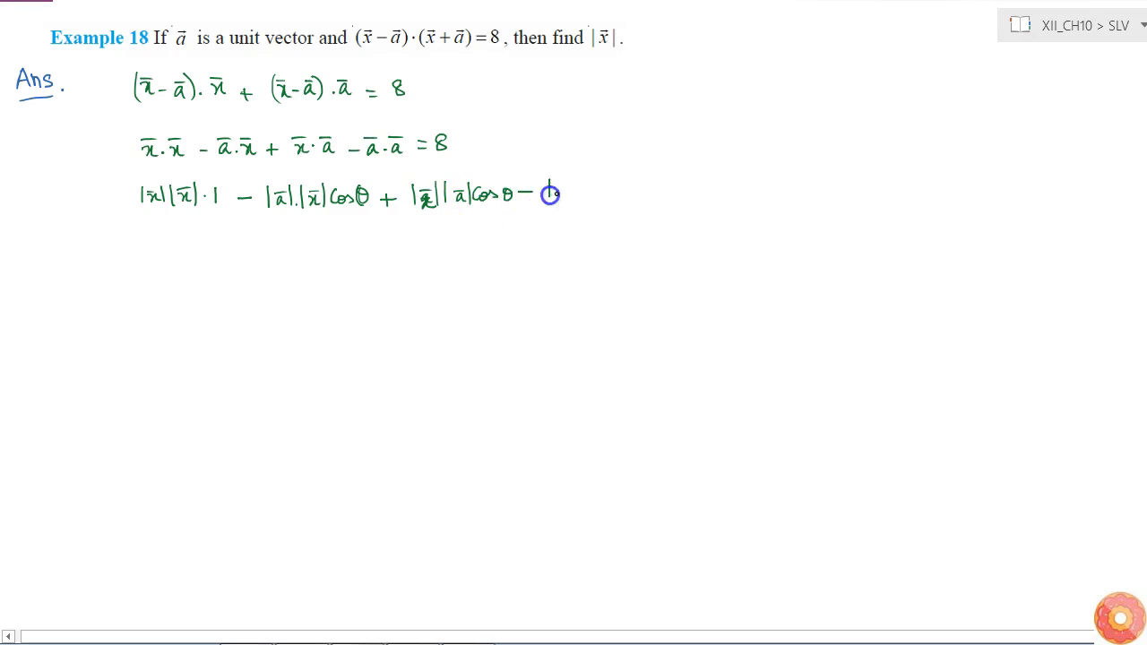
{"action": "mouse_move", "coordinate": [599, 194]}
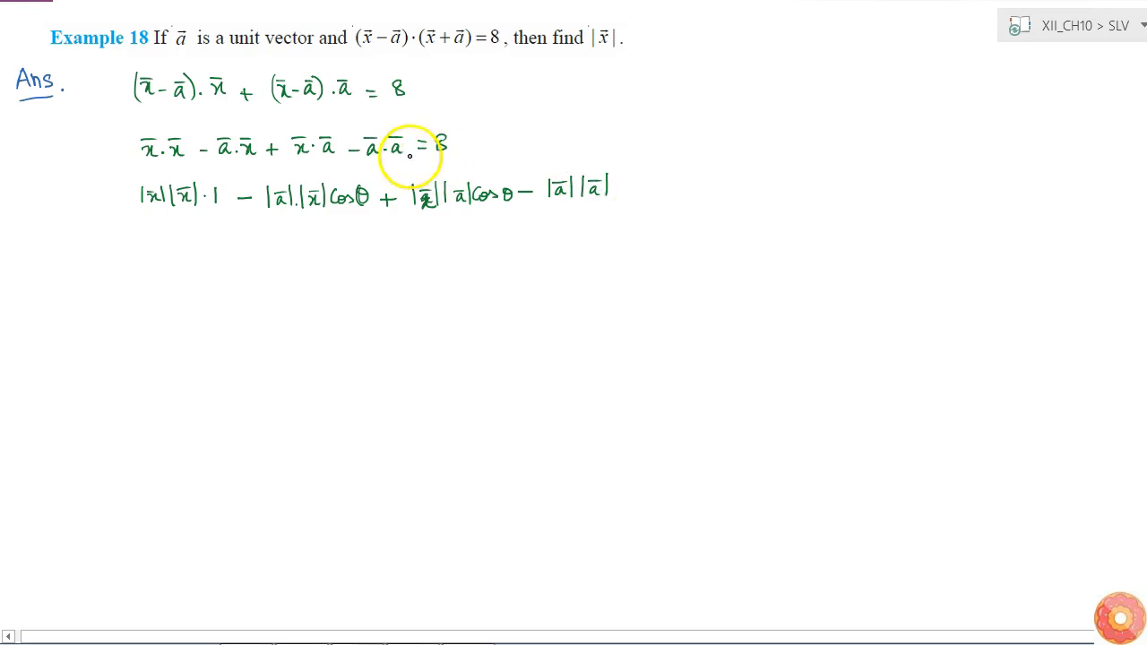
{"action": "mouse_move", "coordinate": [619, 186]}
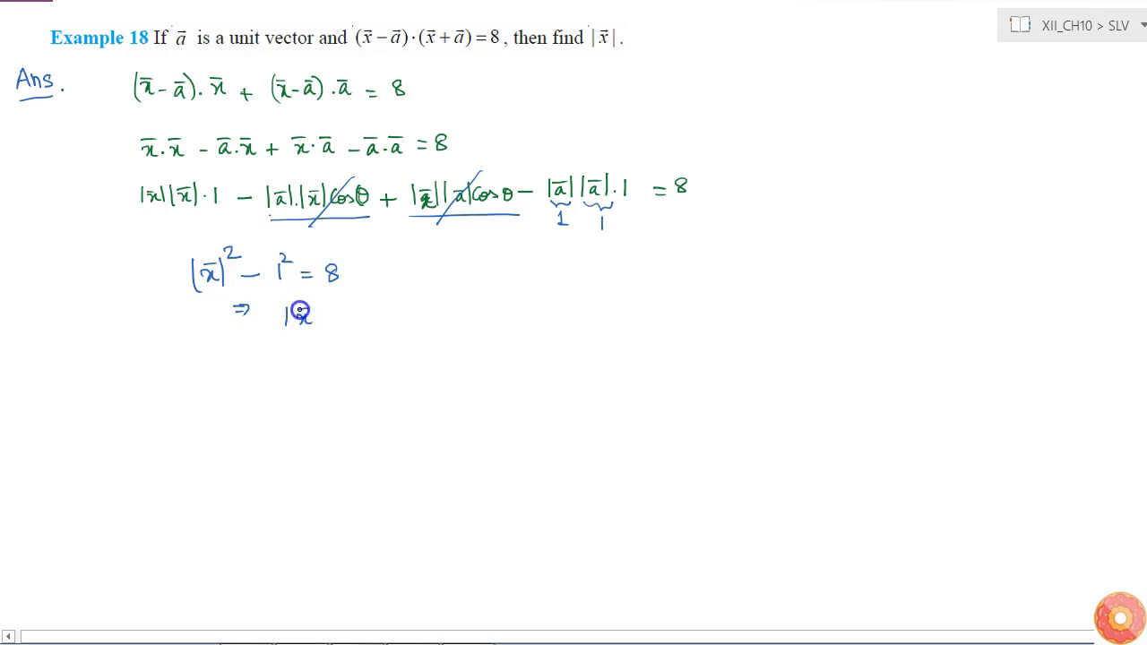
{"action": "mouse_move", "coordinate": [374, 313]}
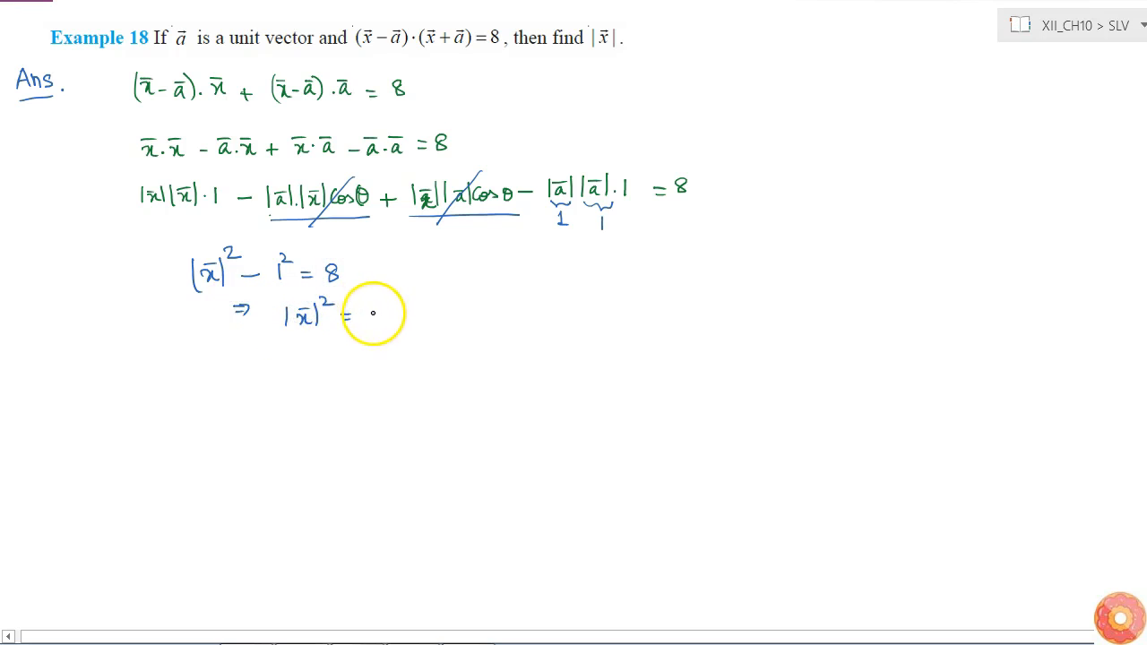